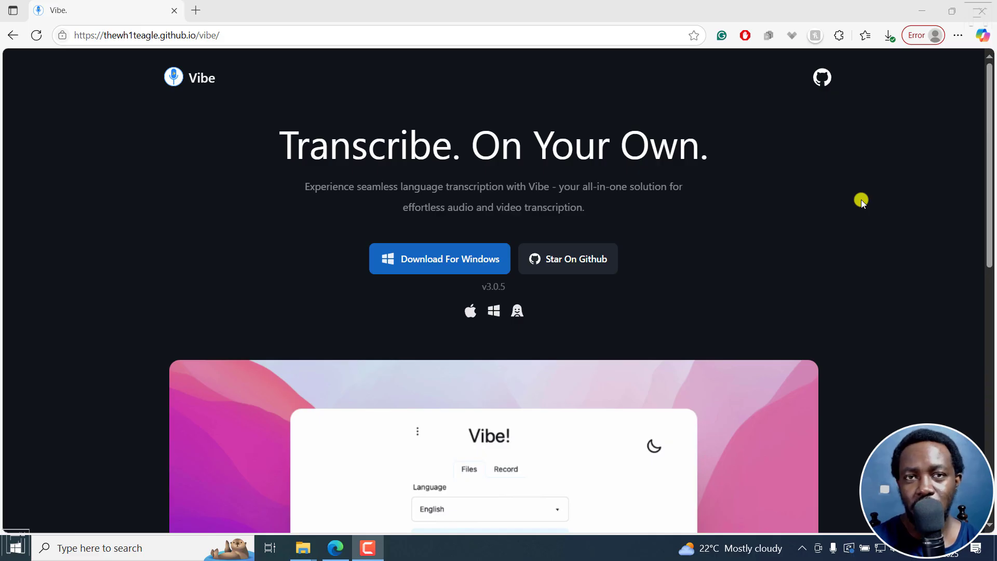
mouse_move(482, 151)
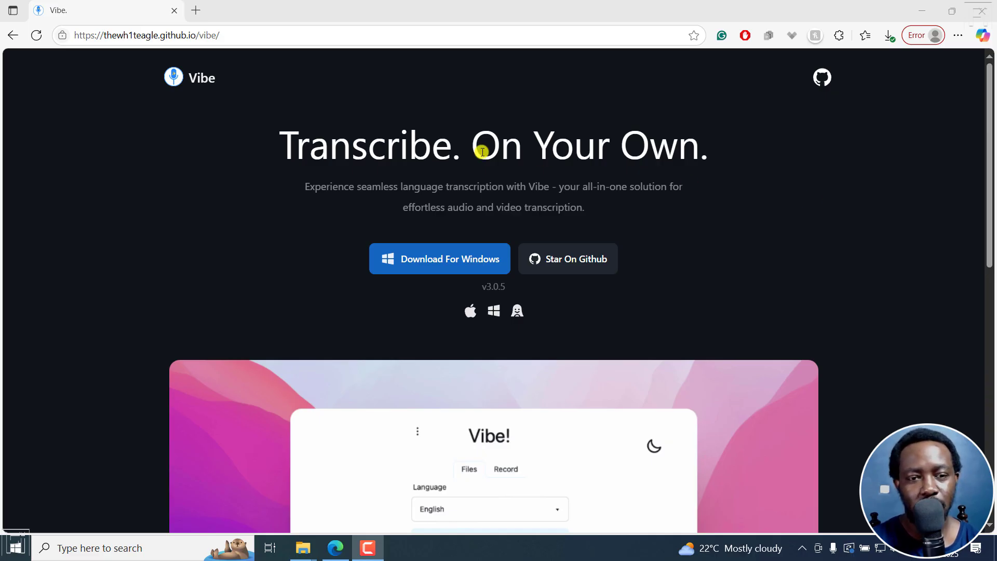
mouse_move(414, 283)
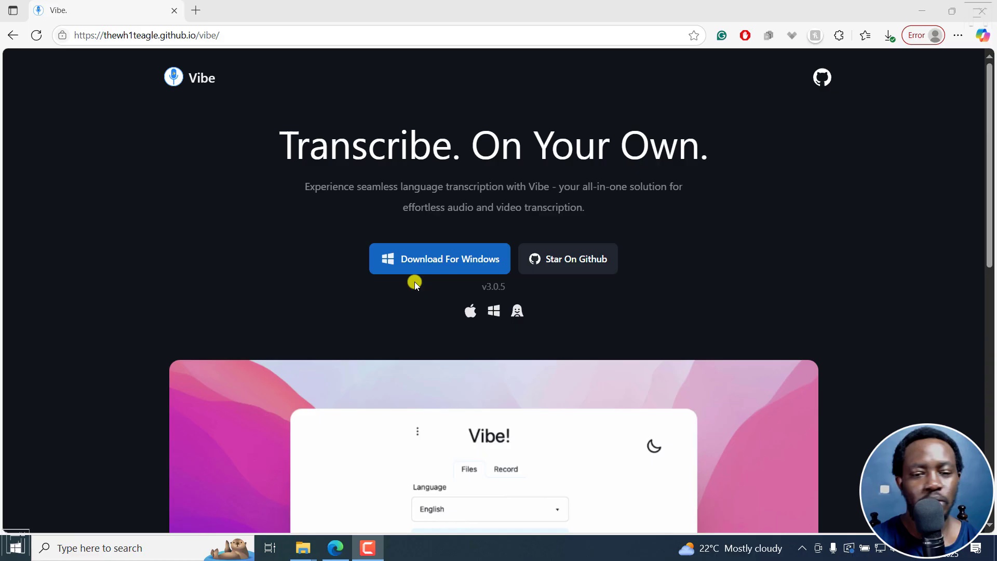
mouse_move(659, 222)
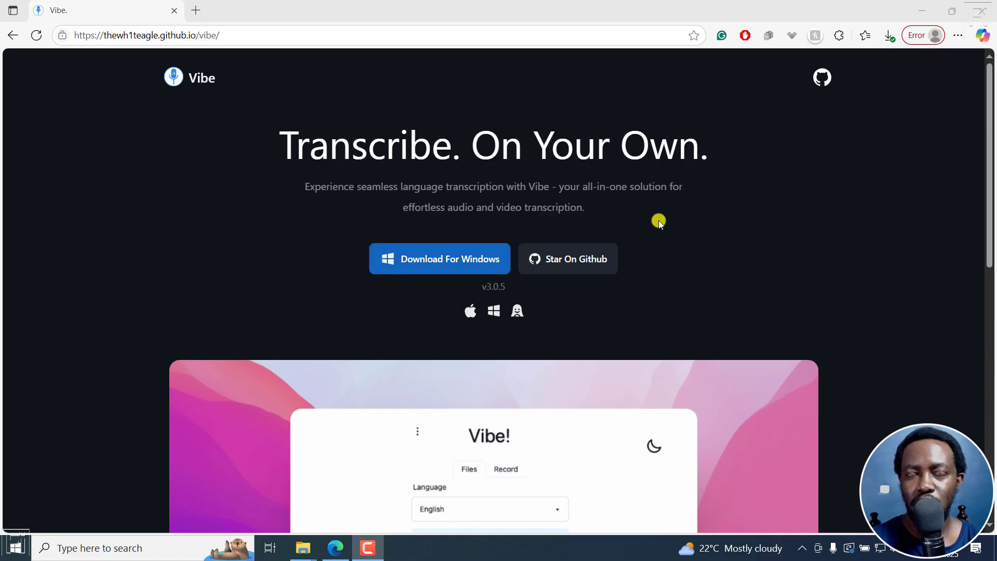
mouse_move(471, 311)
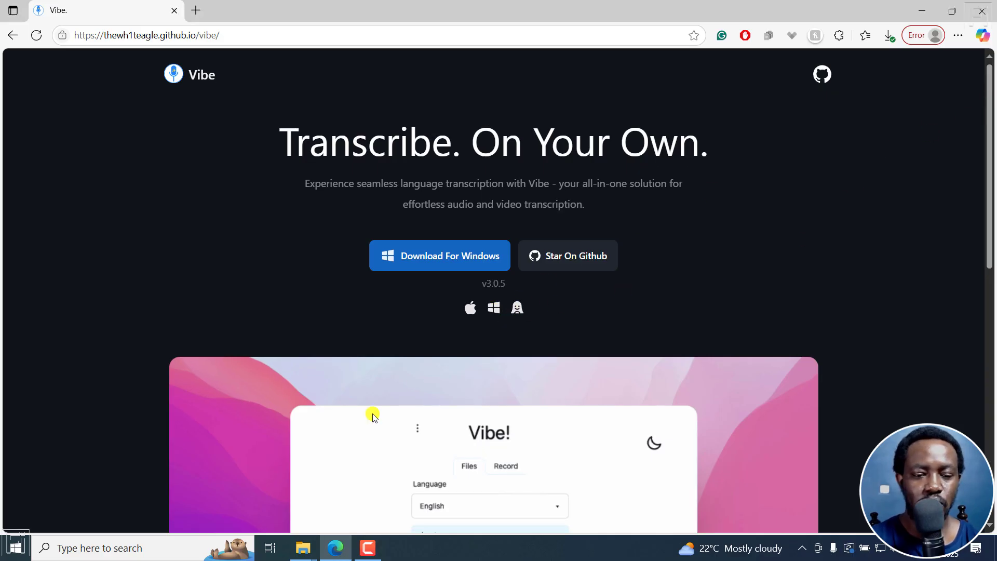
Bring up Windows search so Vibe shows among the recent apps
click(14, 548)
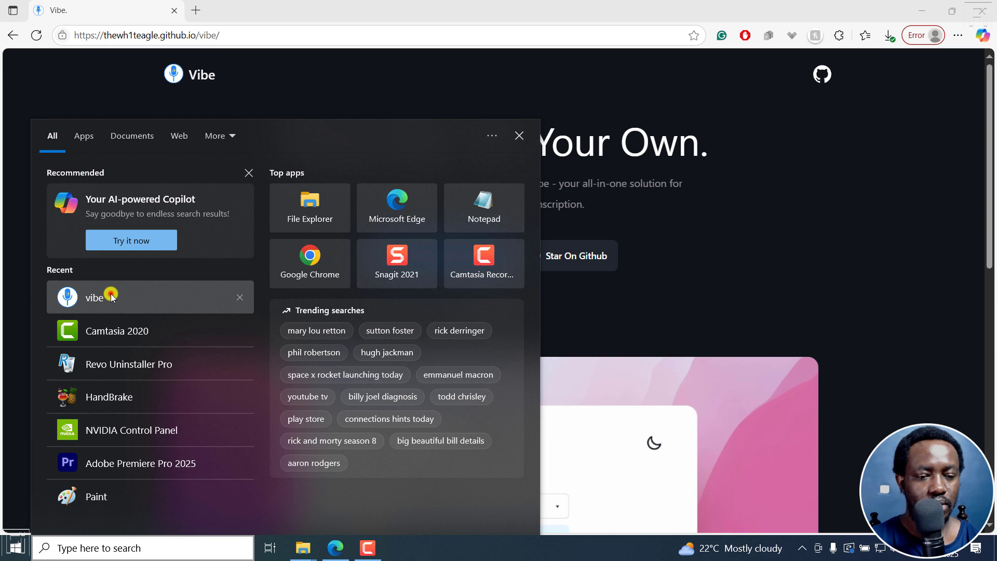
Launch Vibe, switch to local-file transcription mode and keep English as the language
click(94, 297)
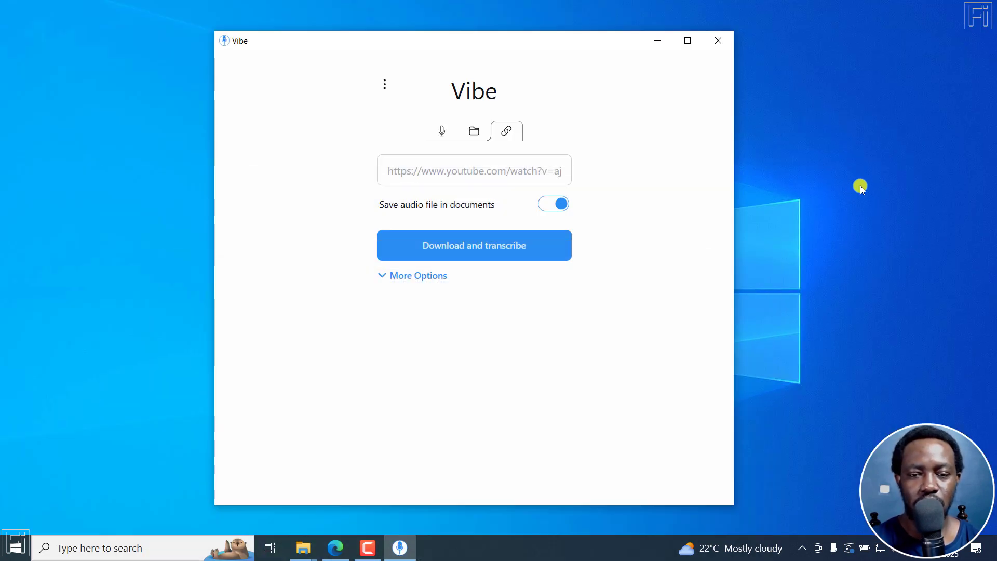
mouse_move(539, 86)
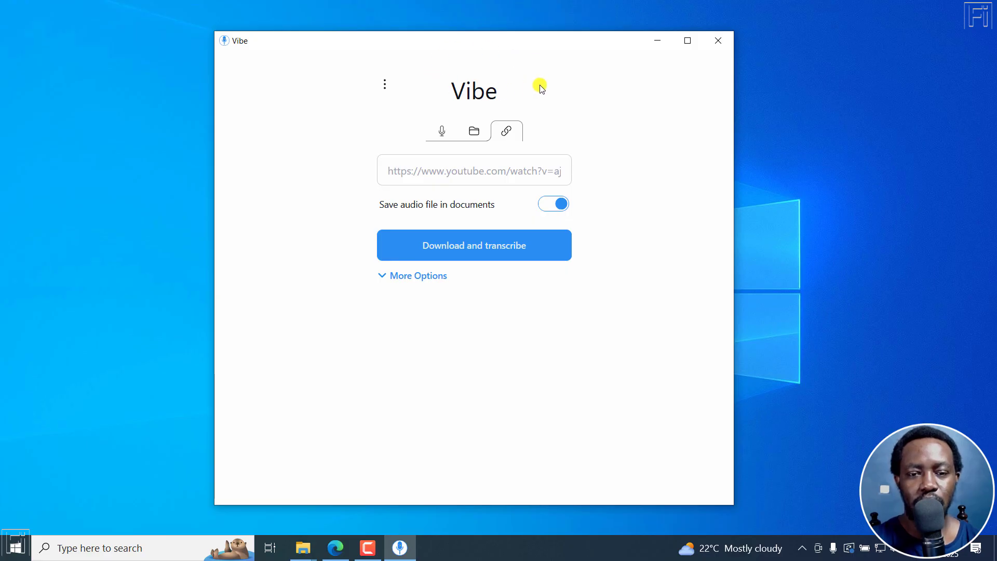
mouse_move(437, 131)
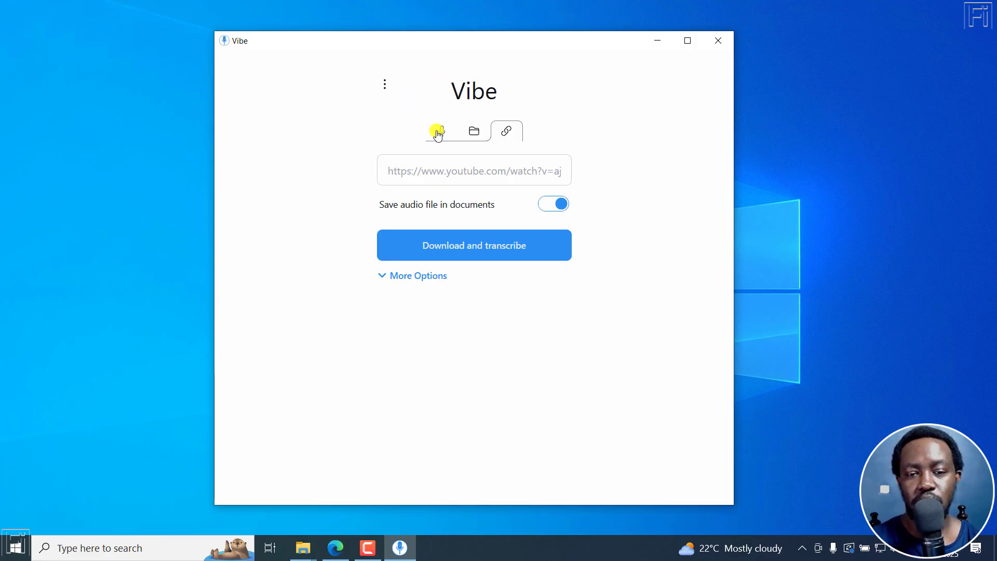
click(441, 131)
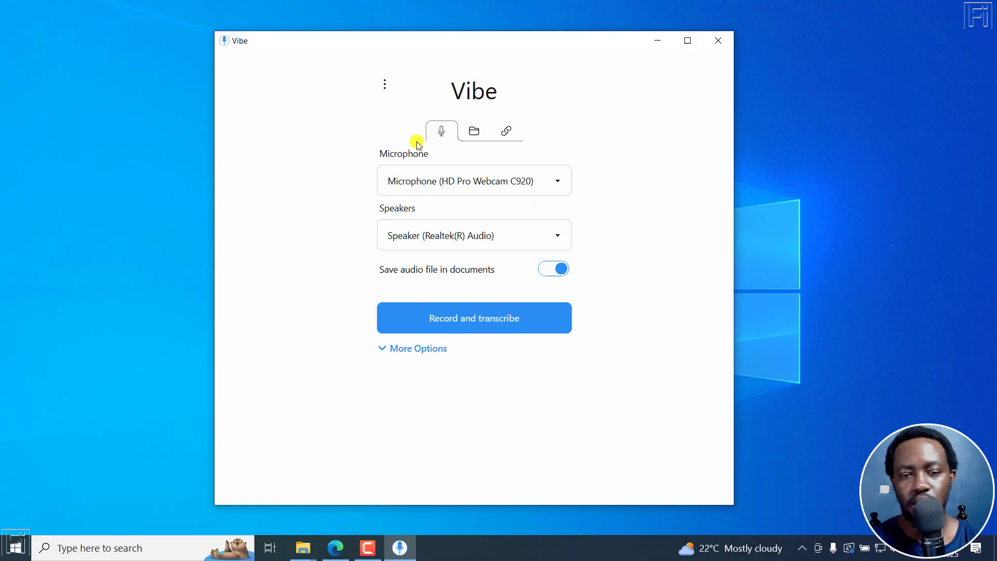
mouse_move(505, 155)
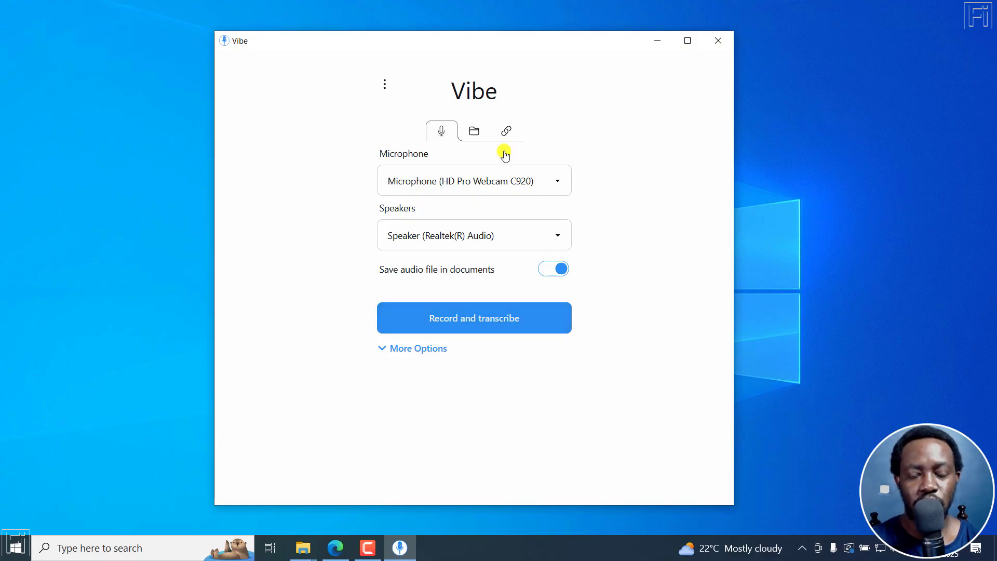
click(474, 131)
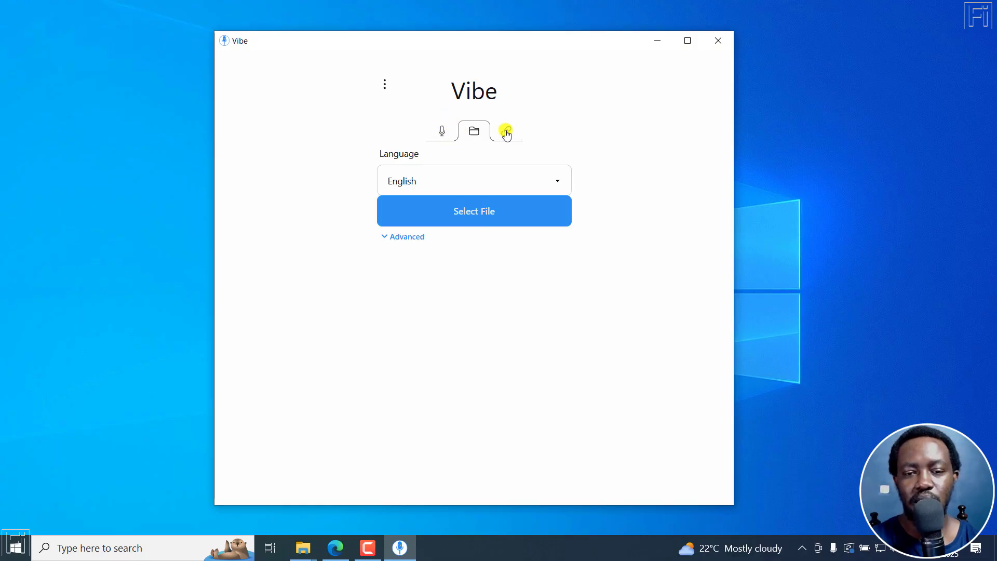
click(473, 131)
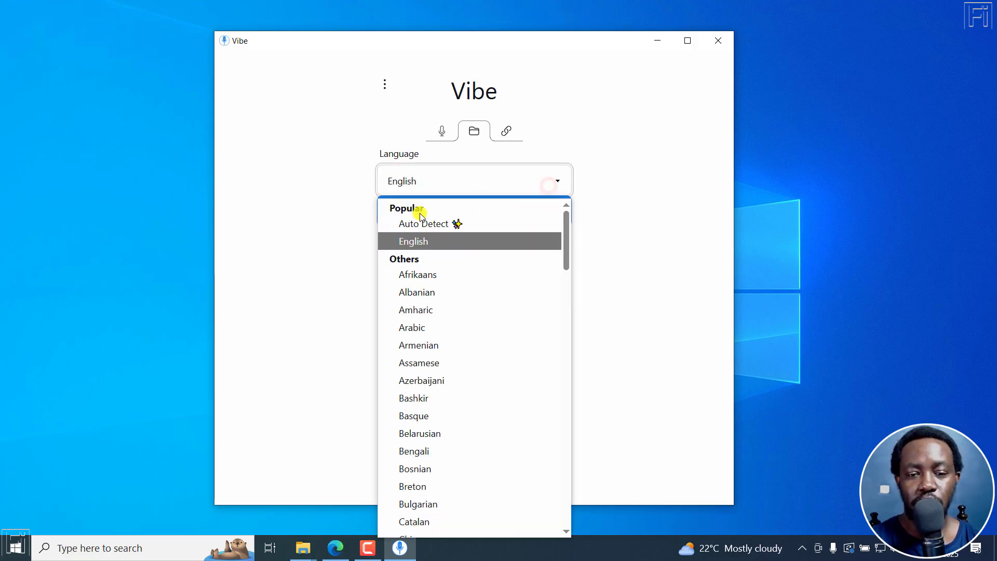
click(412, 241)
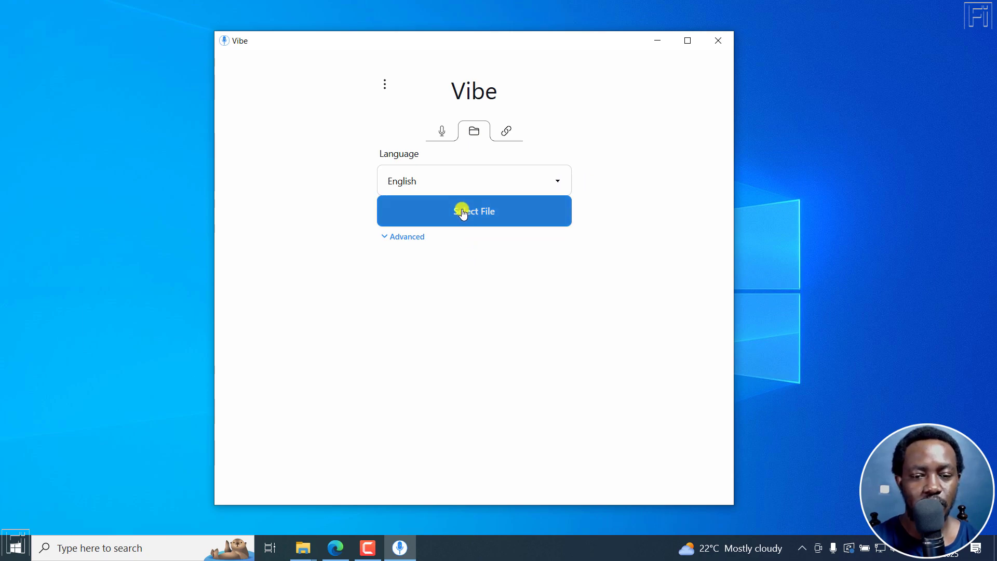
Load the first MP4 from Downloads, the 2:57 FileTranscribe tutorial, into Vibe
click(474, 211)
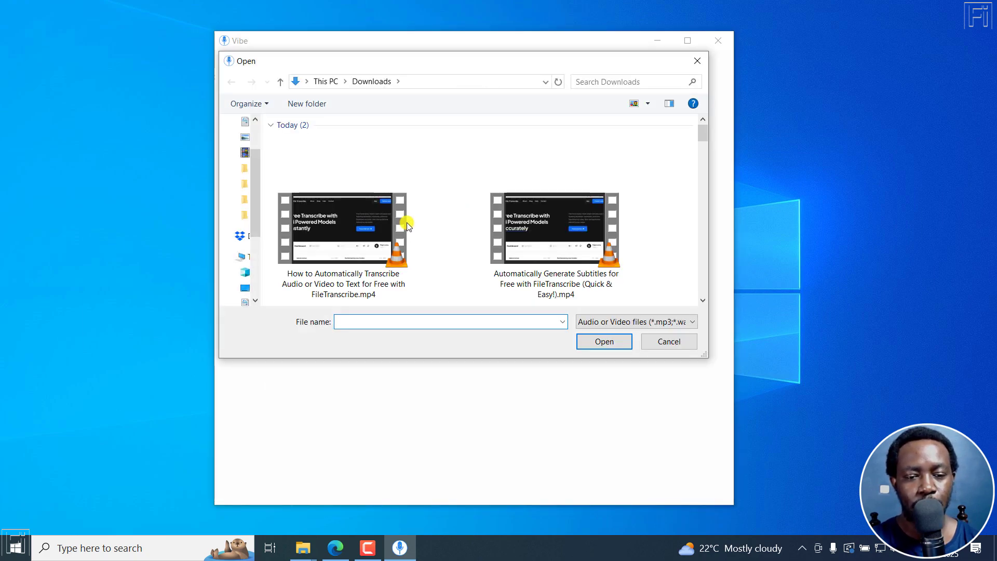
click(342, 227)
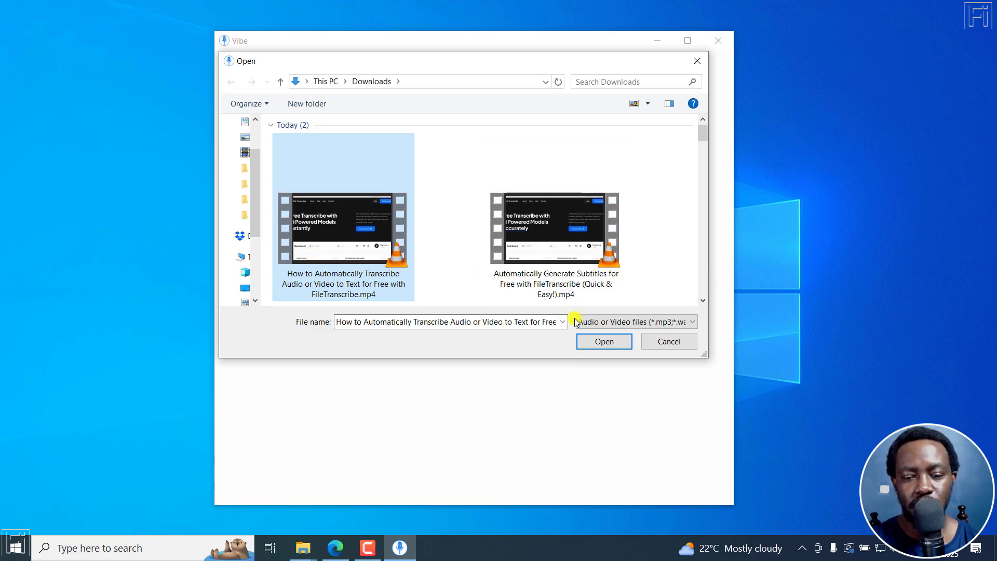
click(602, 342)
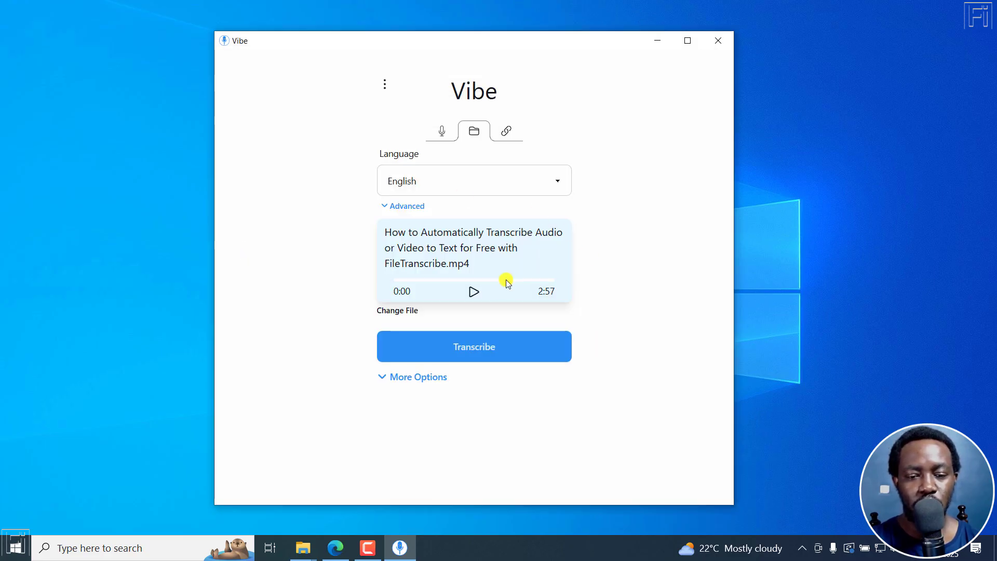
mouse_move(672, 179)
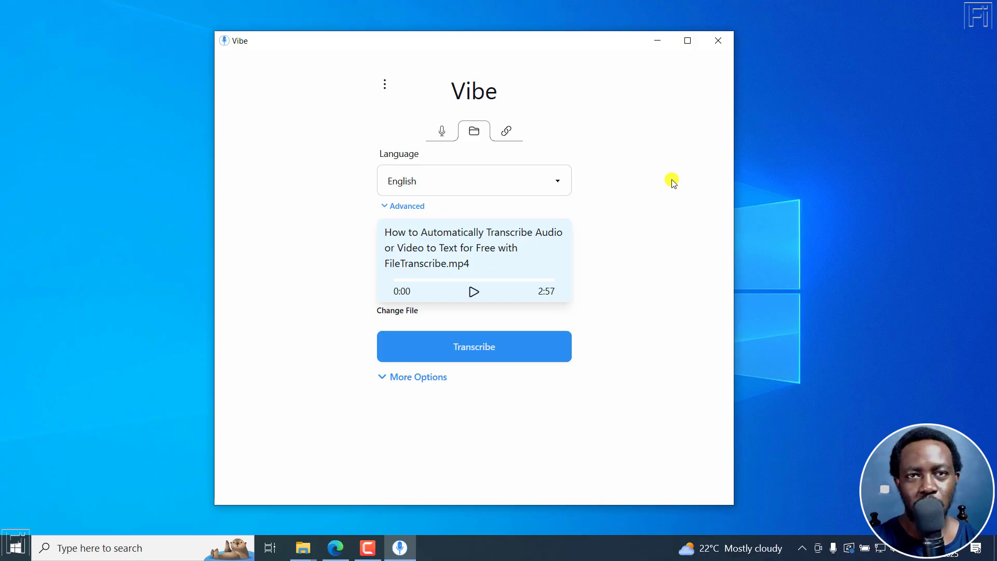
mouse_move(387, 376)
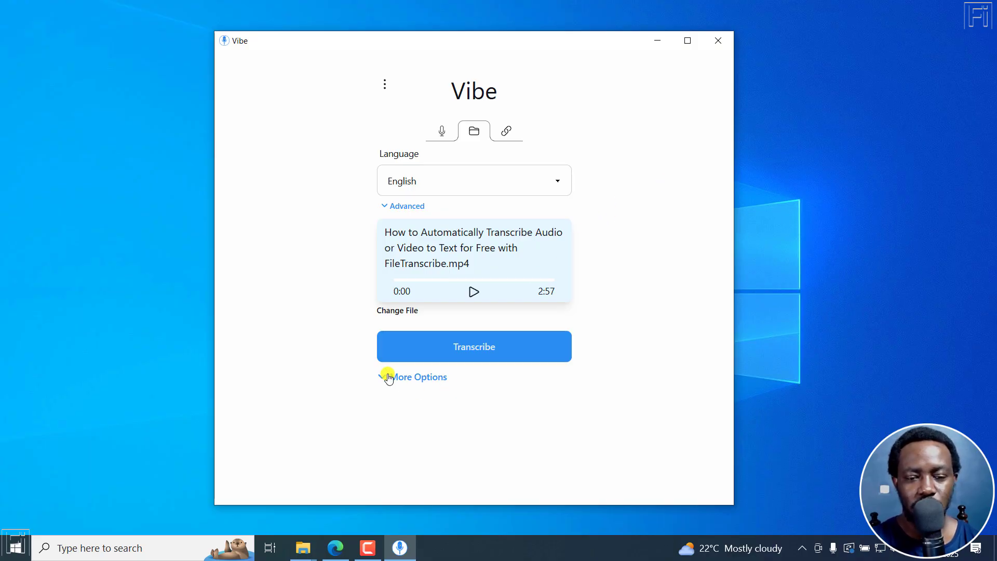
In Model Options enable Timestamps per each word with Max Sentence Length 1
click(412, 376)
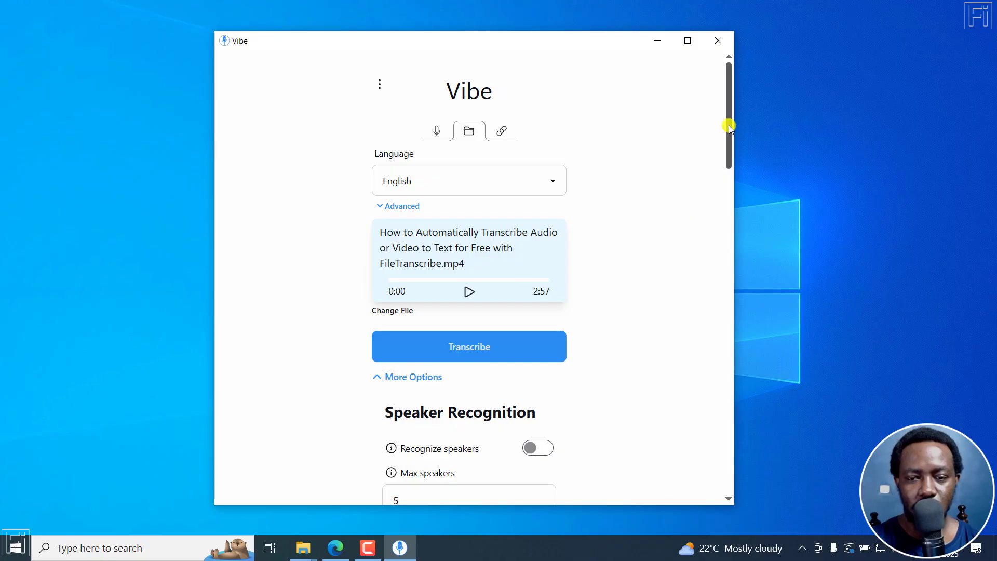
scroll(down, 3)
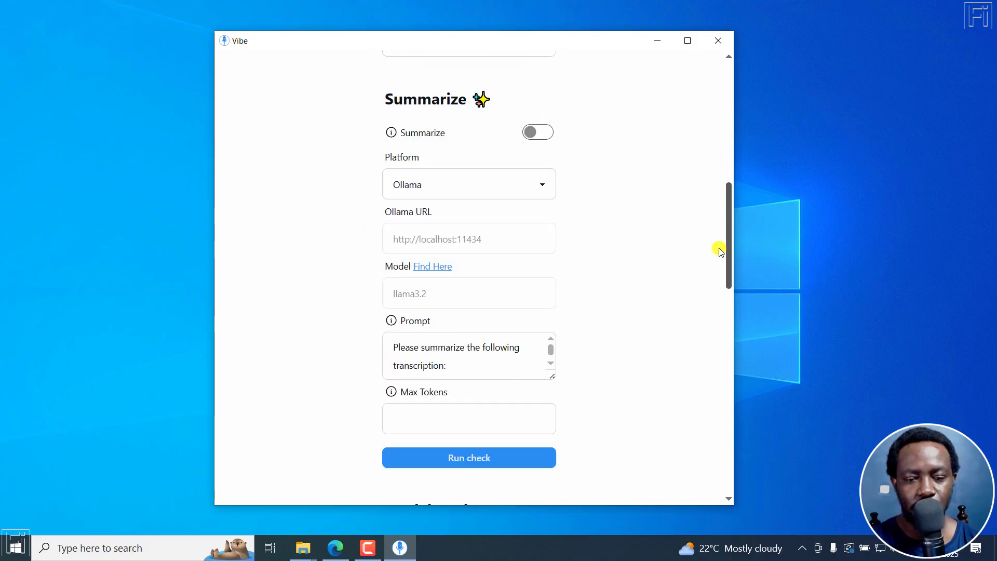
scroll(down, 3)
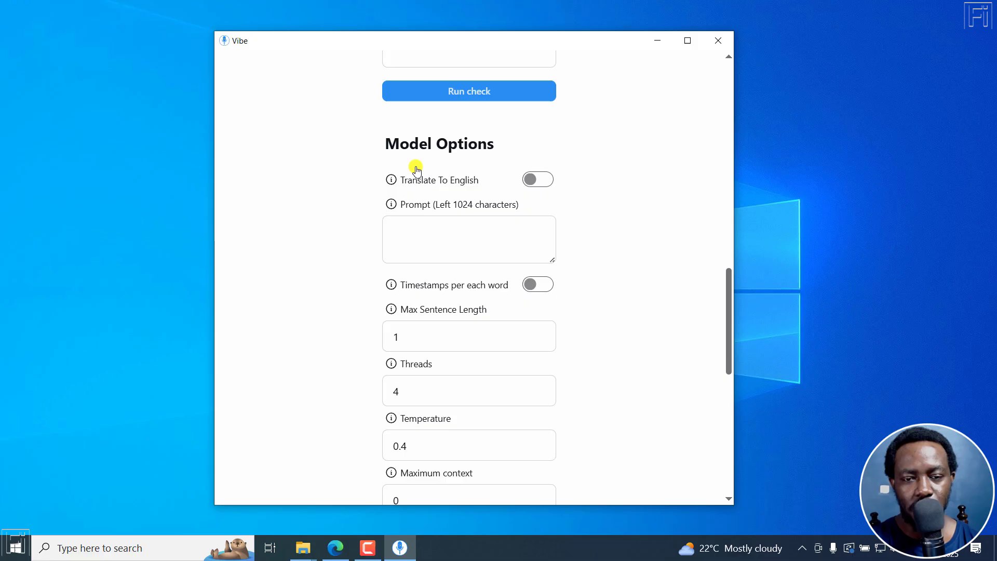
mouse_move(509, 293)
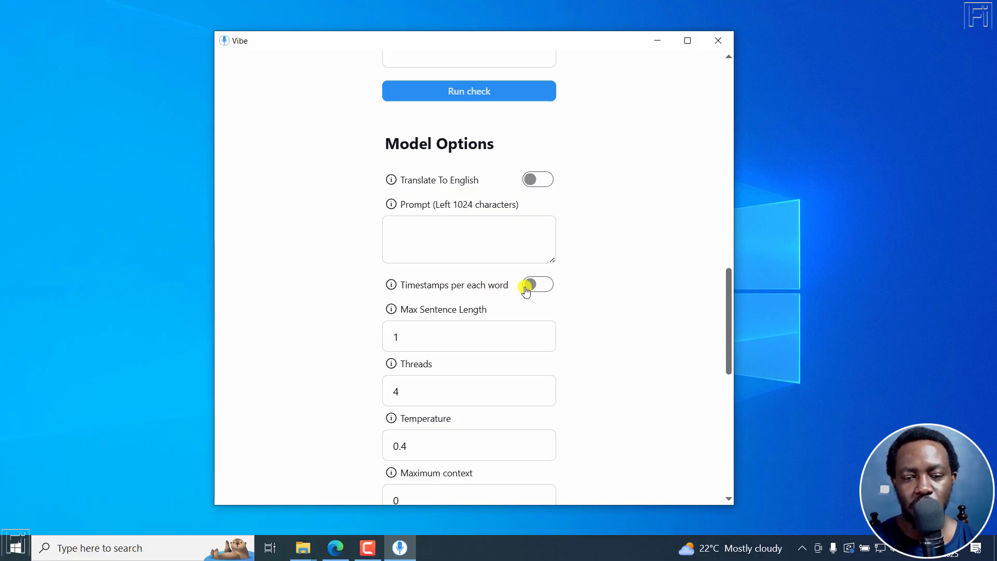
click(537, 285)
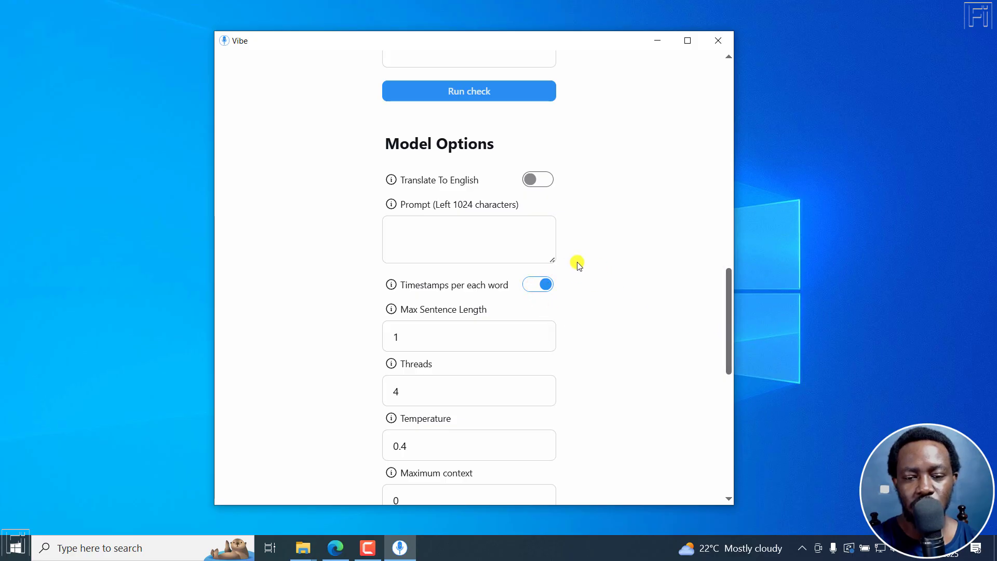
mouse_move(745, 315)
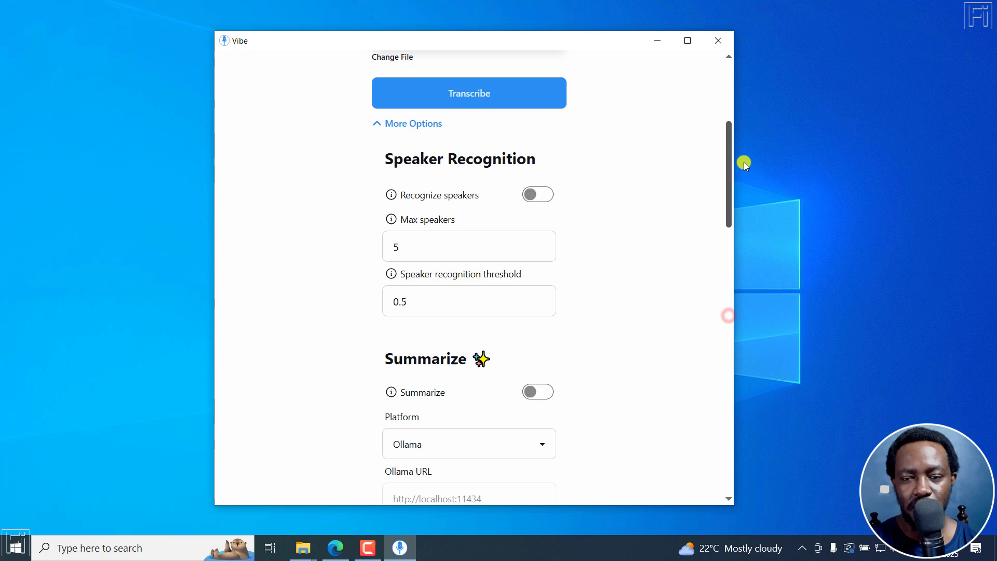
scroll(up, 3)
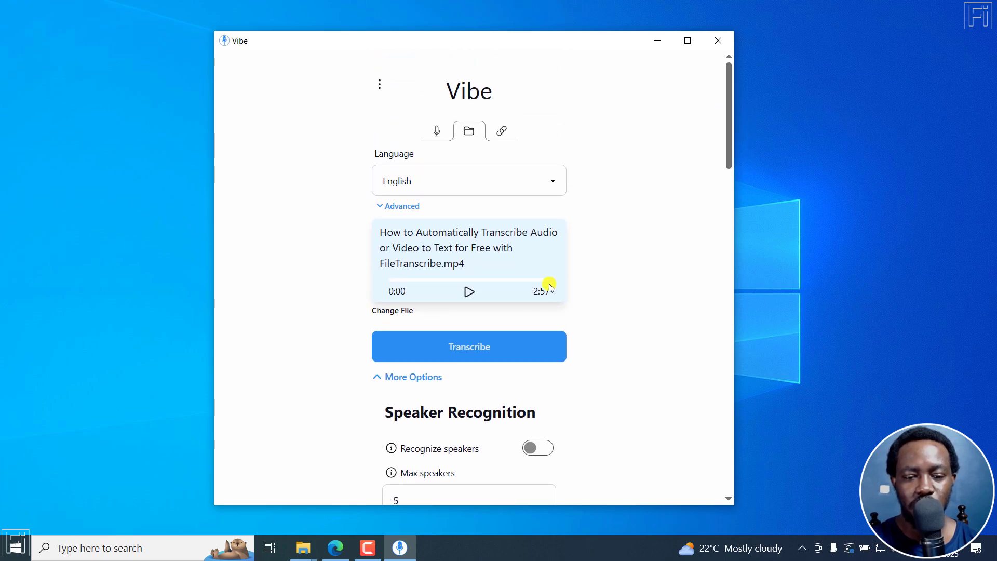
Transcribe the MP4 into one-word-per-entry SRT, finishing in 17 seconds
click(468, 346)
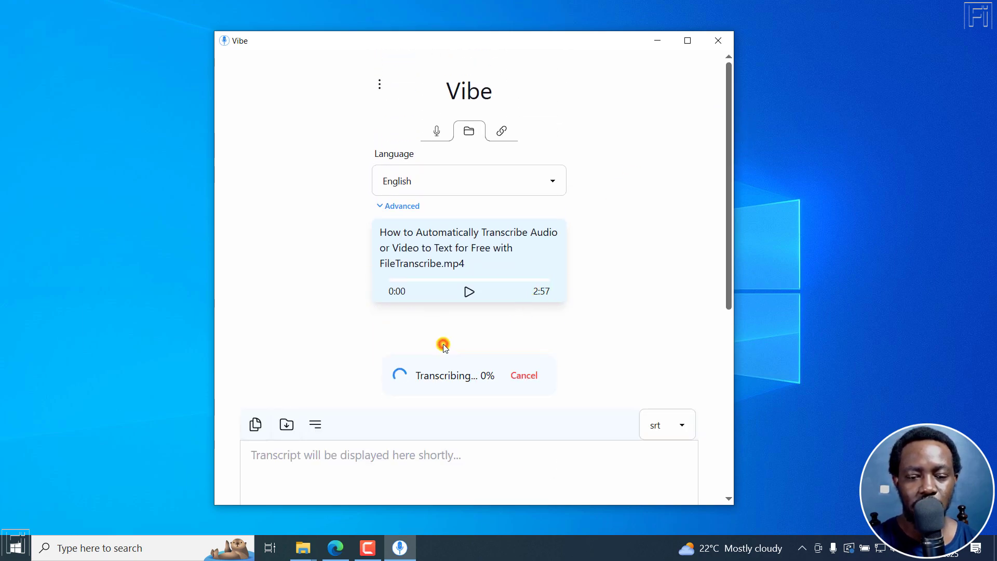
scroll(down, 3)
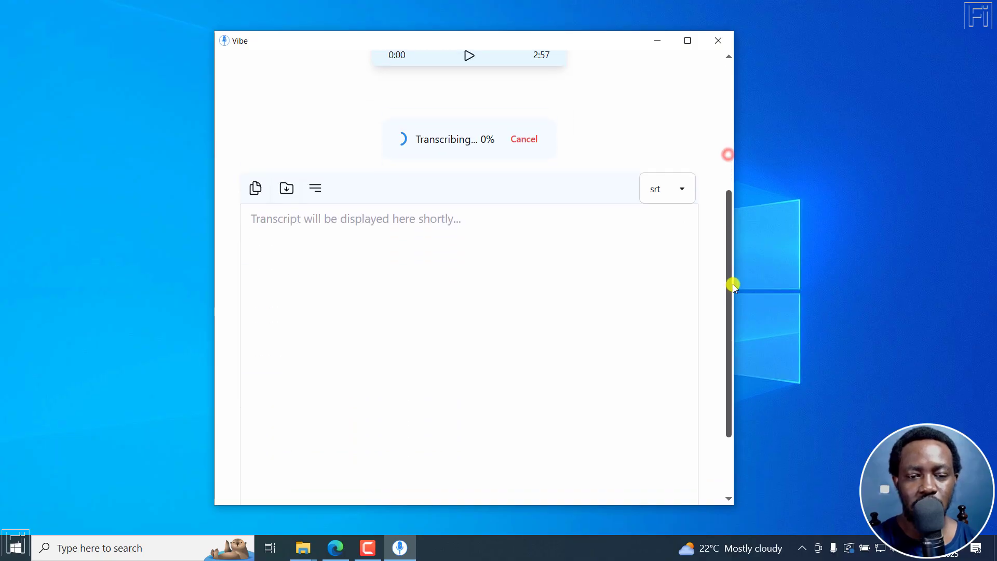
scroll(up, 3)
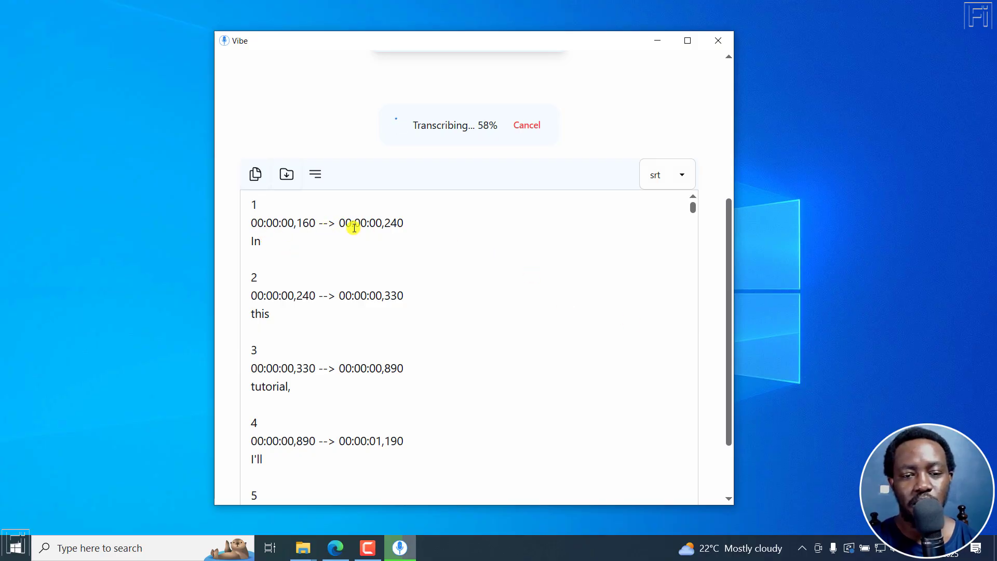
mouse_move(681, 177)
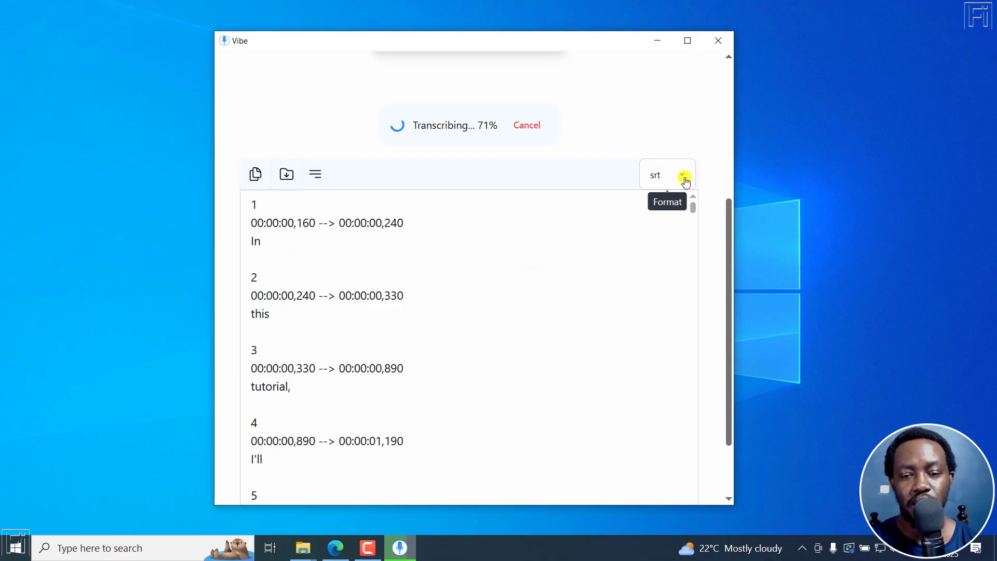
click(681, 175)
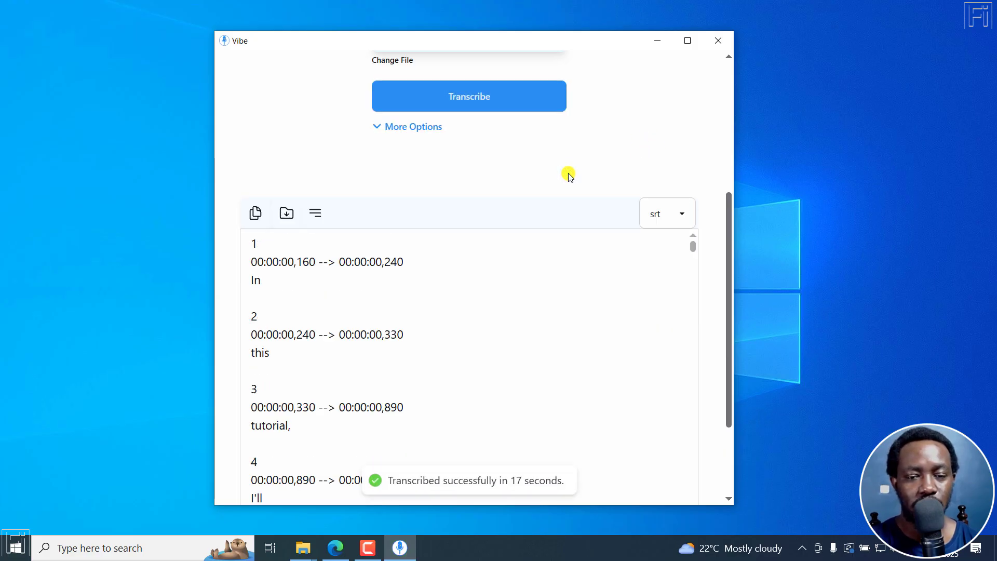
mouse_move(674, 329)
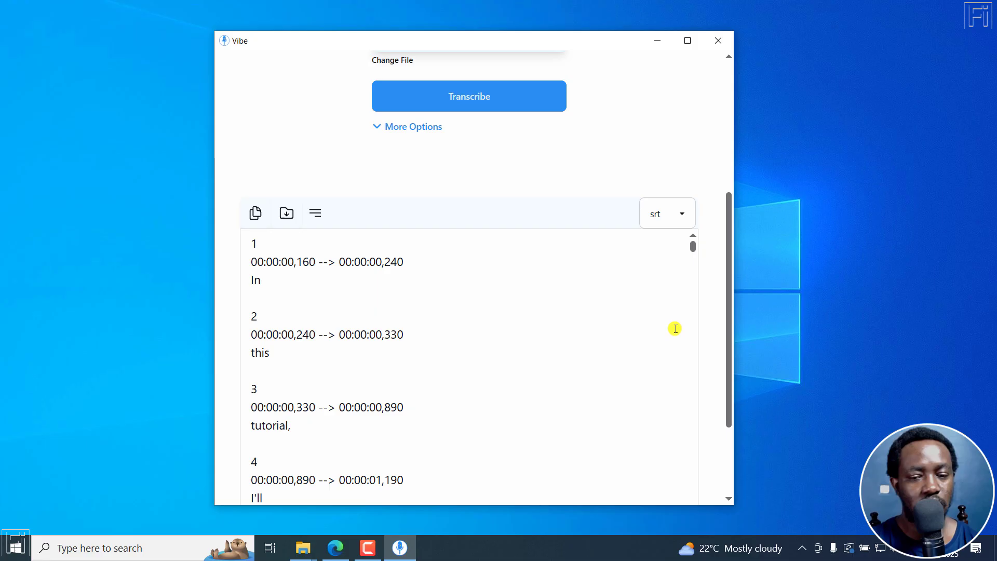
mouse_move(697, 247)
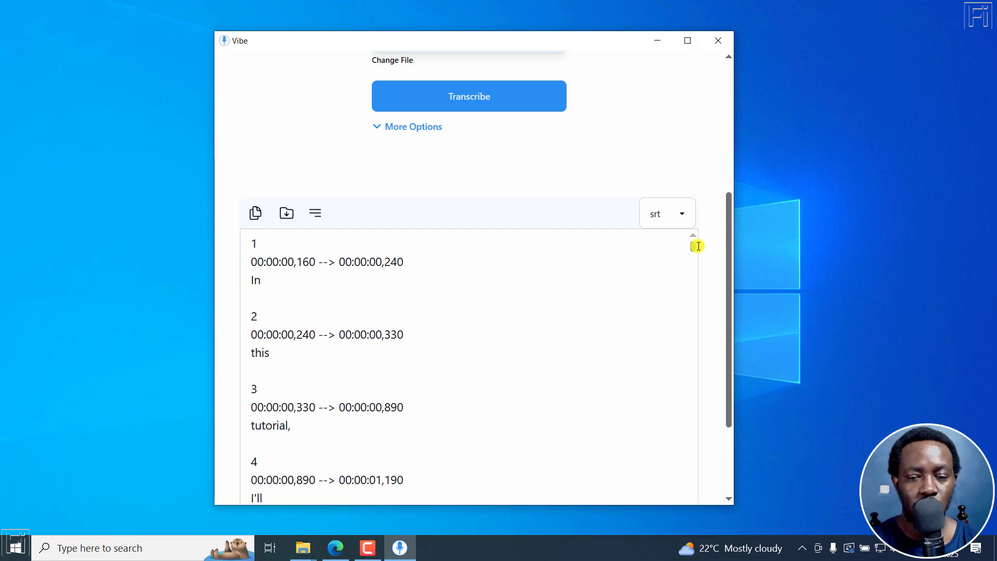
scroll(down, 3)
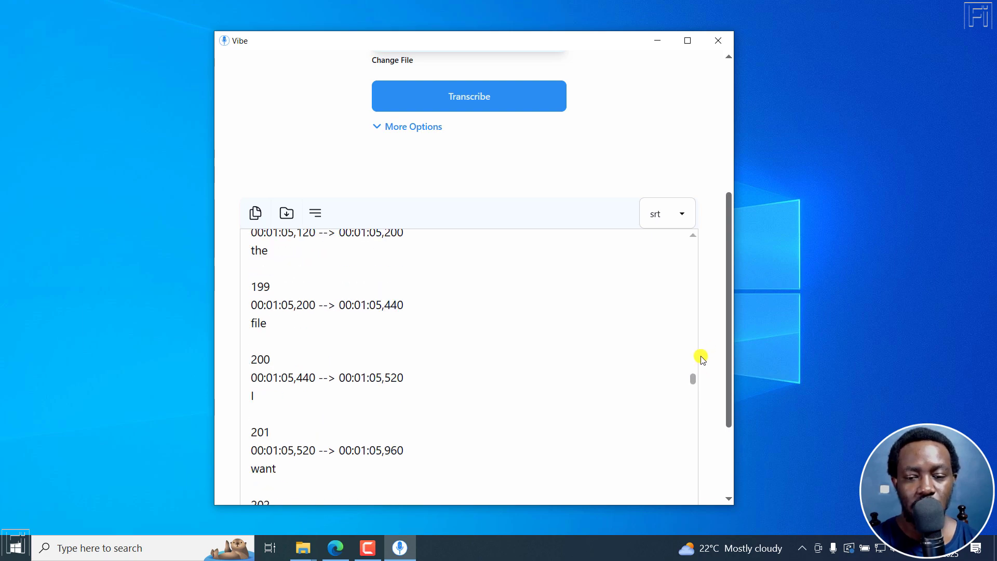
scroll(up, 3)
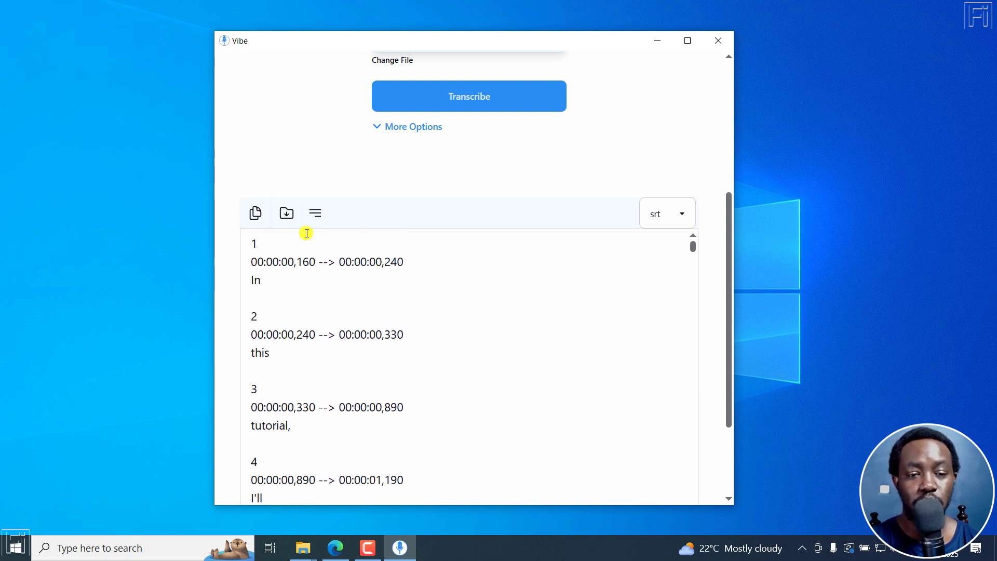
Save the SRT transcript to Downloads under the video's name and close the Explorer window
click(285, 213)
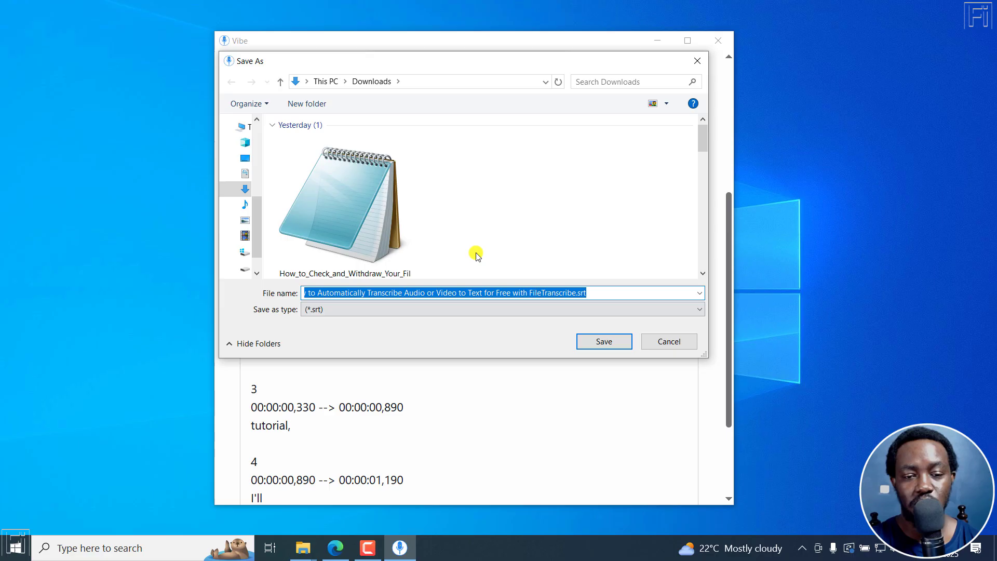
mouse_move(603, 342)
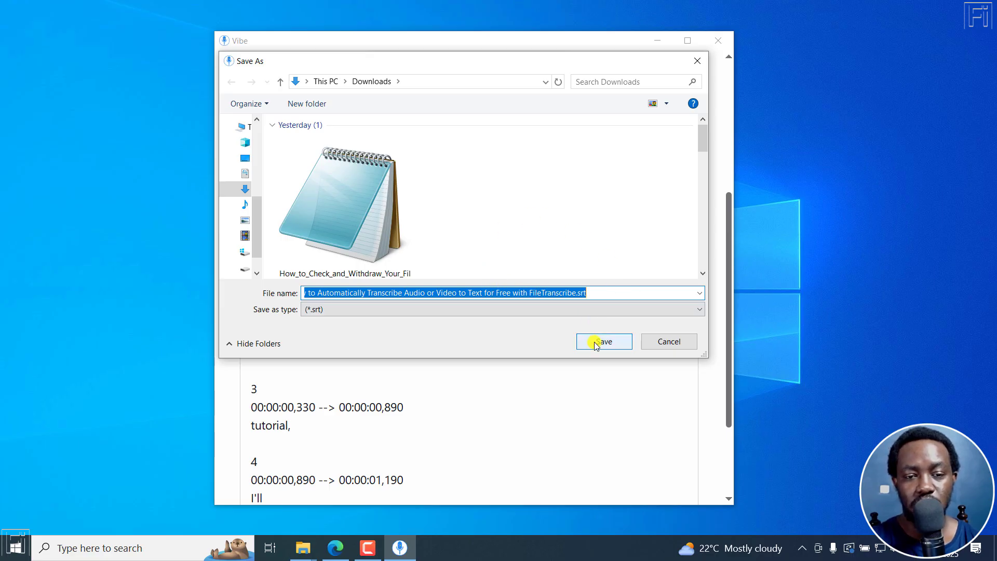
click(601, 341)
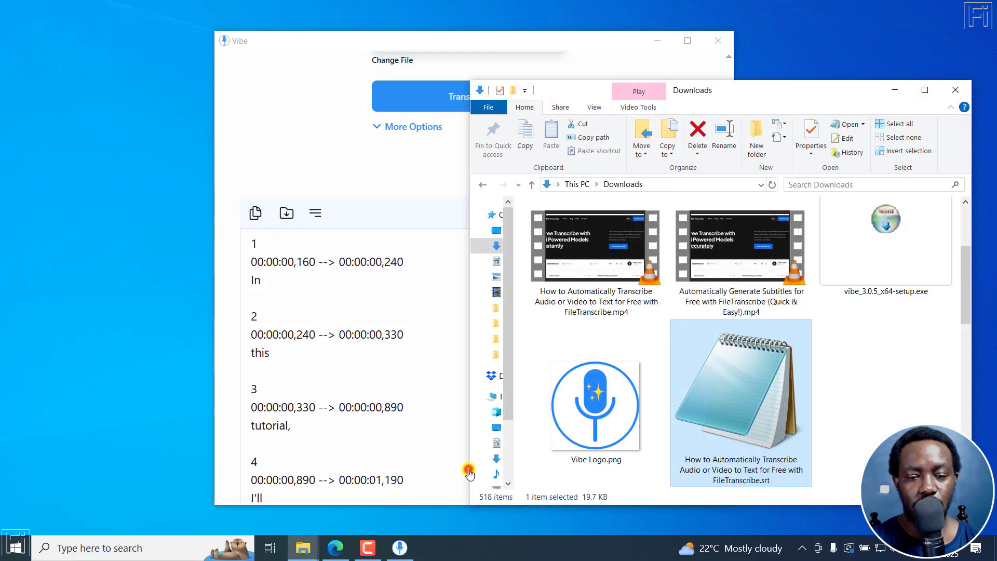
double_click(739, 401)
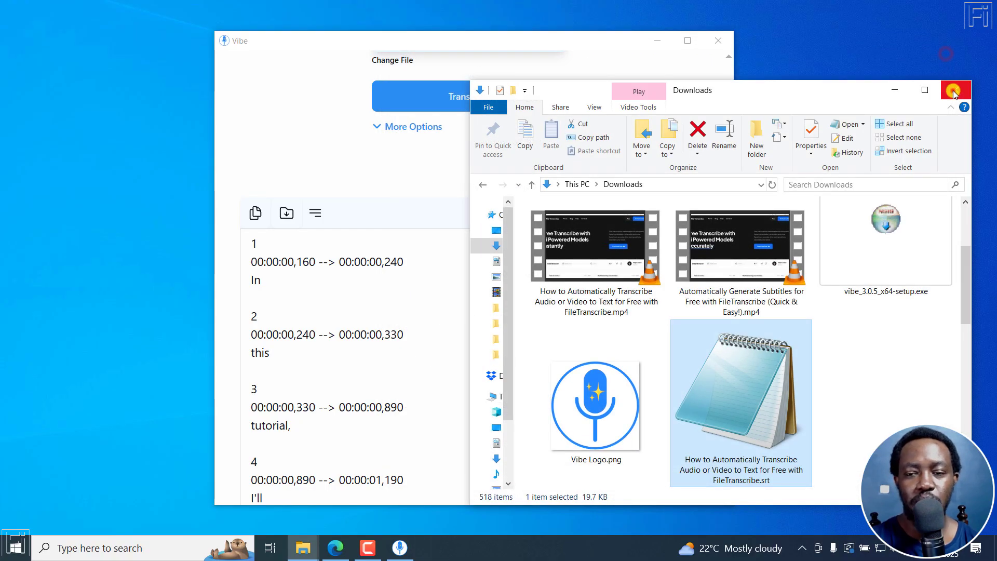
click(955, 89)
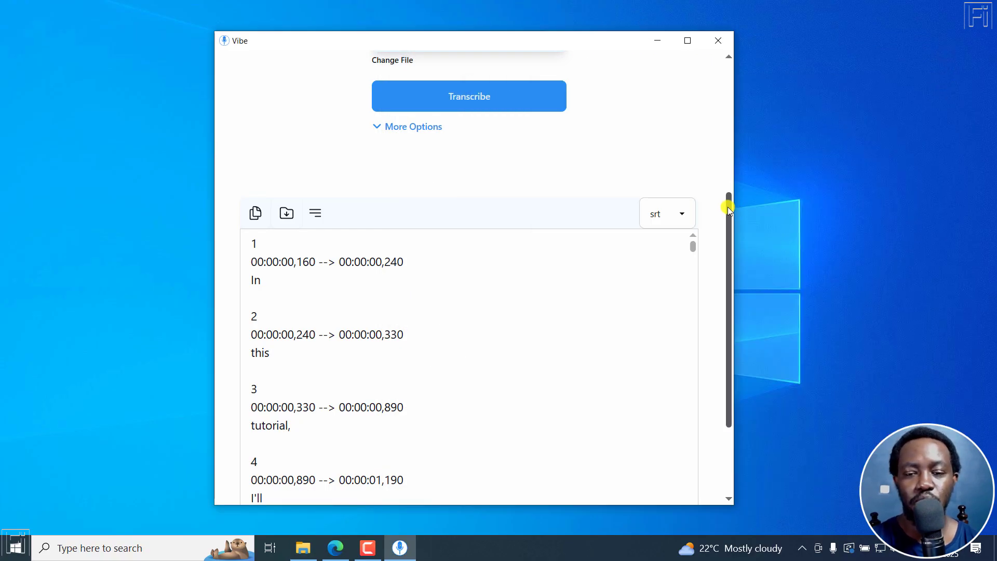
scroll(up, 3)
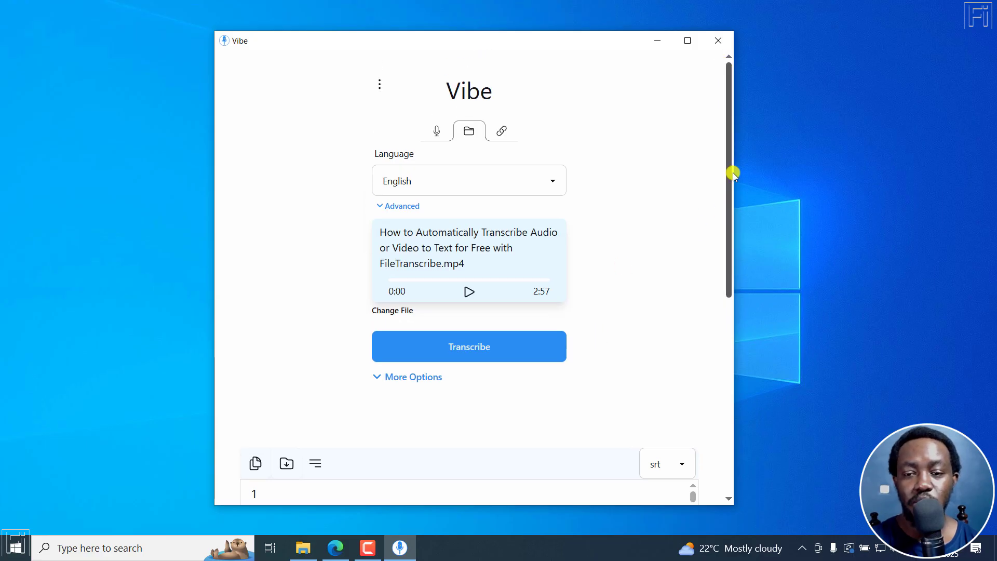
scroll(down, 3)
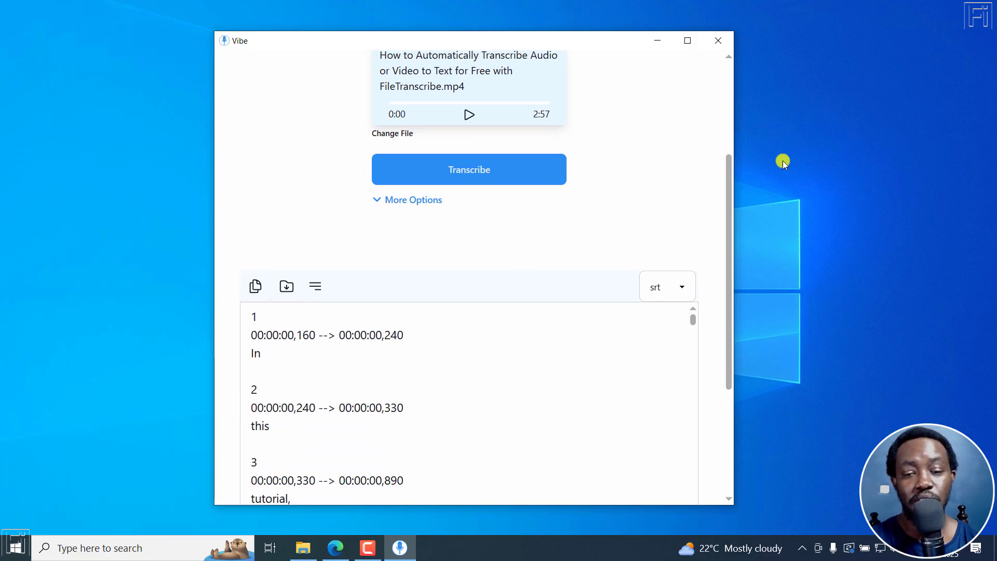
scroll(up, 3)
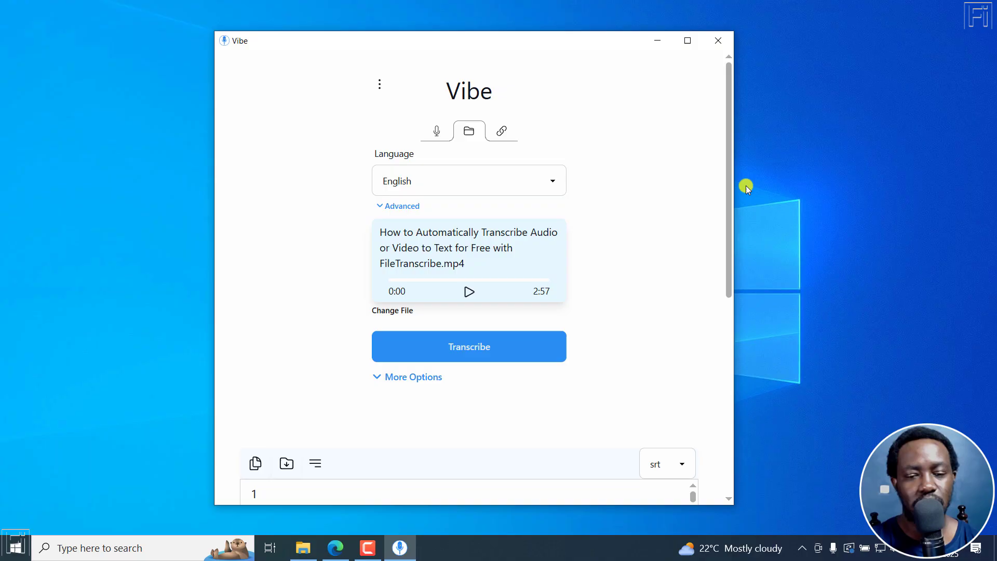
mouse_move(675, 239)
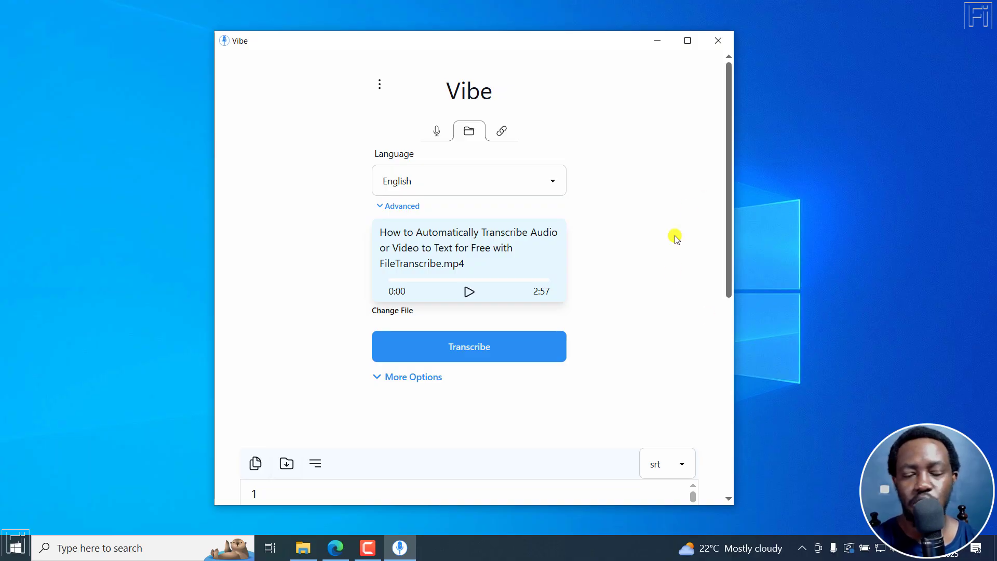
mouse_move(576, 302)
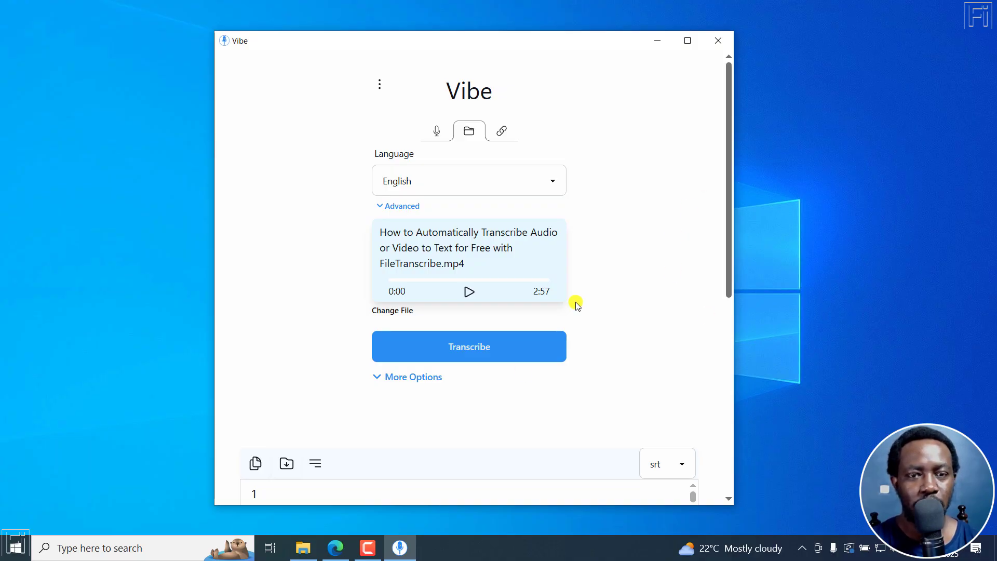
mouse_move(730, 215)
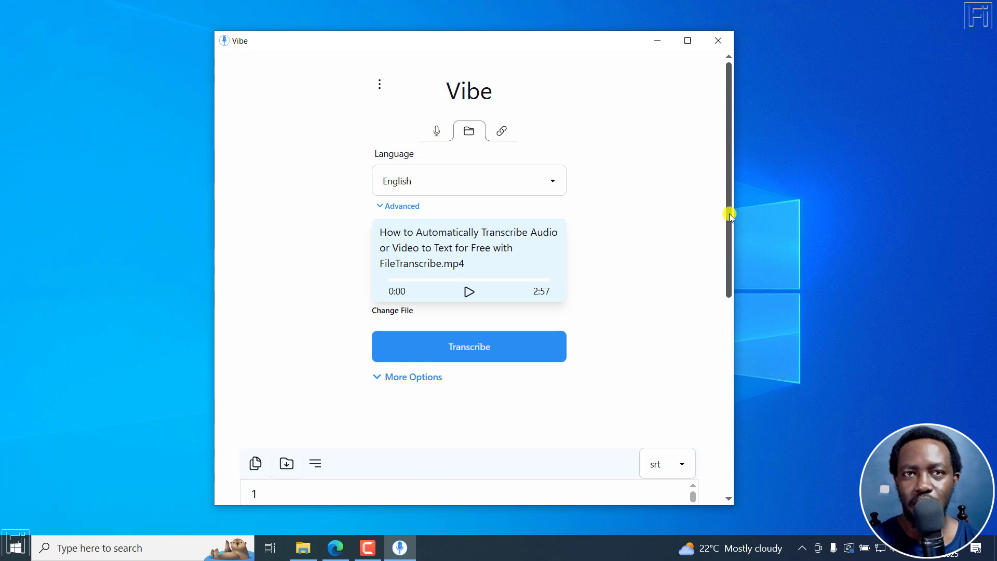